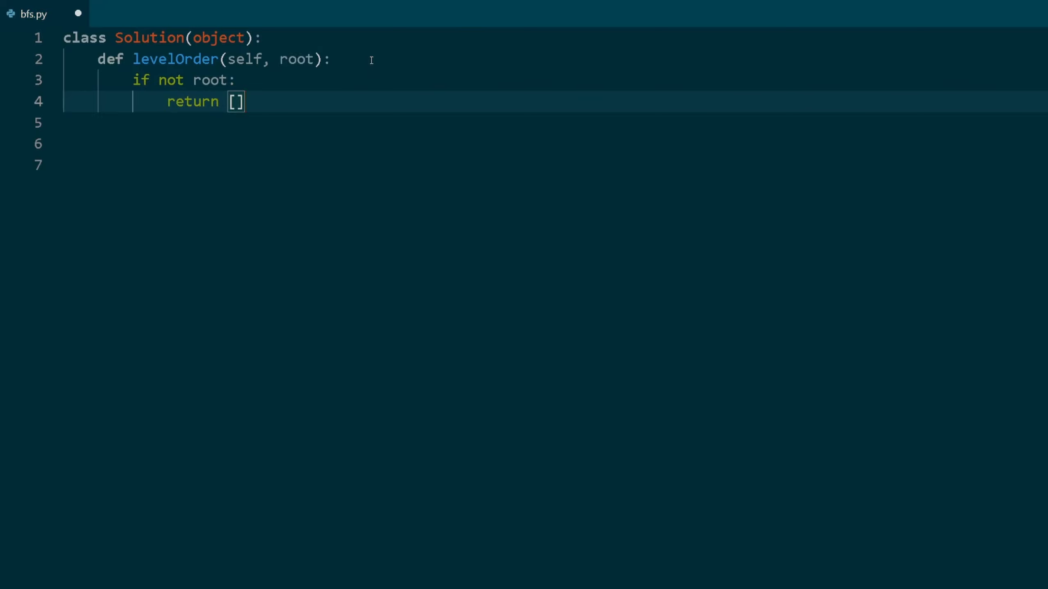
Step: Add result = [] and current_level = [root] after the empty-root check
type("result = []")
left_click(548, 165)
type("current_level = [root")
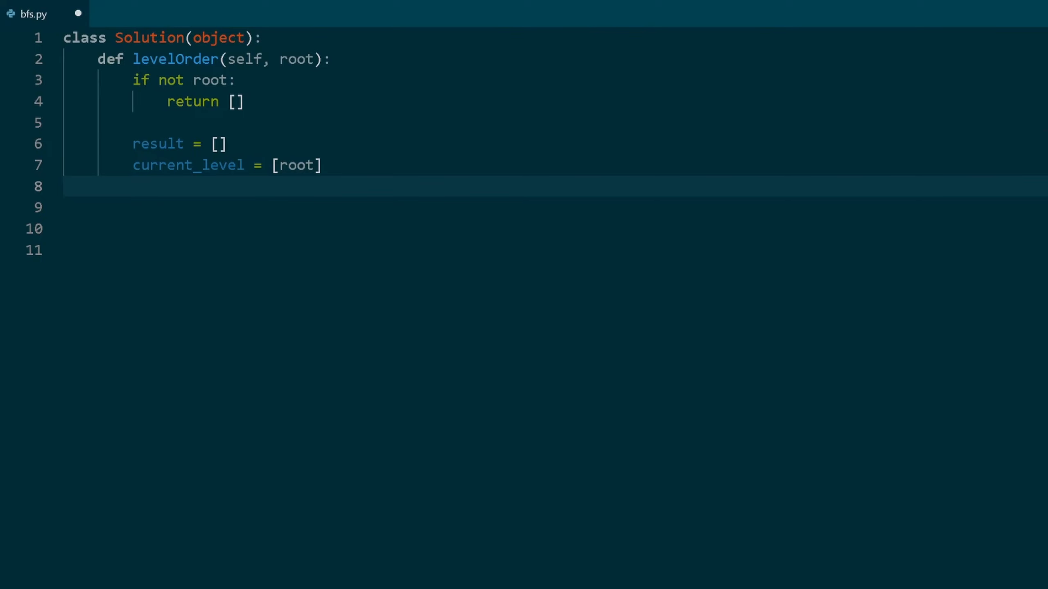
Step: Add next_level = [] and a while current_level loop starting level_values = []
type("next_level = []")
left_click(555, 249)
type("level_values = []")
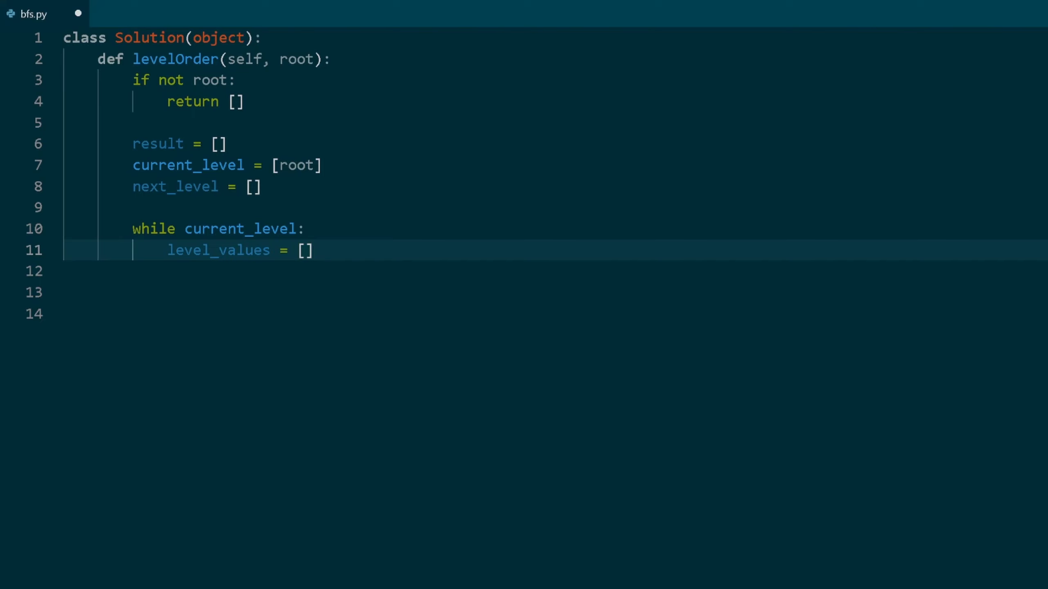
Step: Write the for node in current_level loop appending node.val and children to next_level
left_click(305, 250)
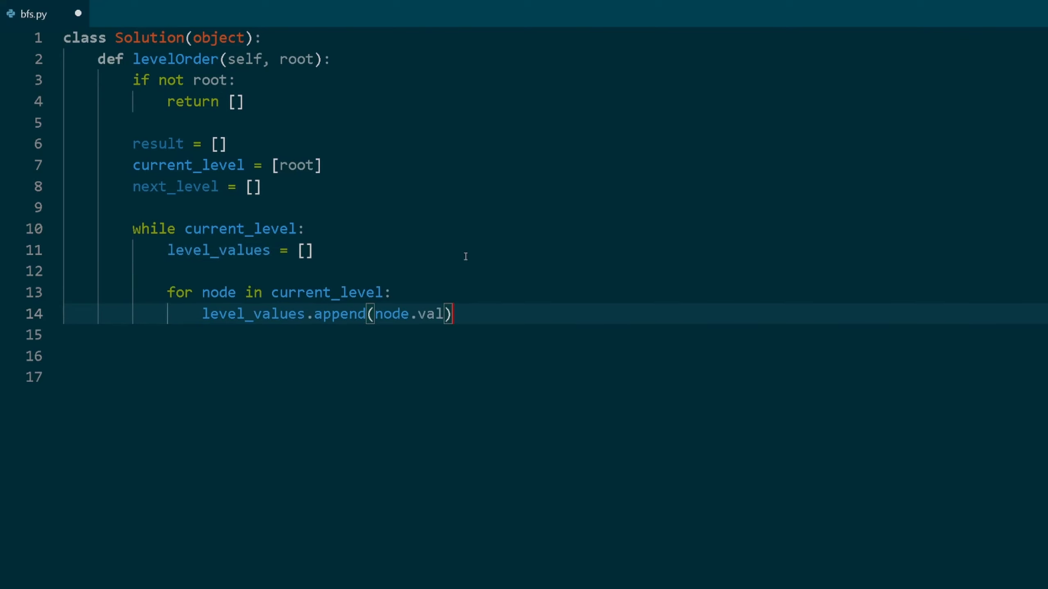
mouse_move(465, 257)
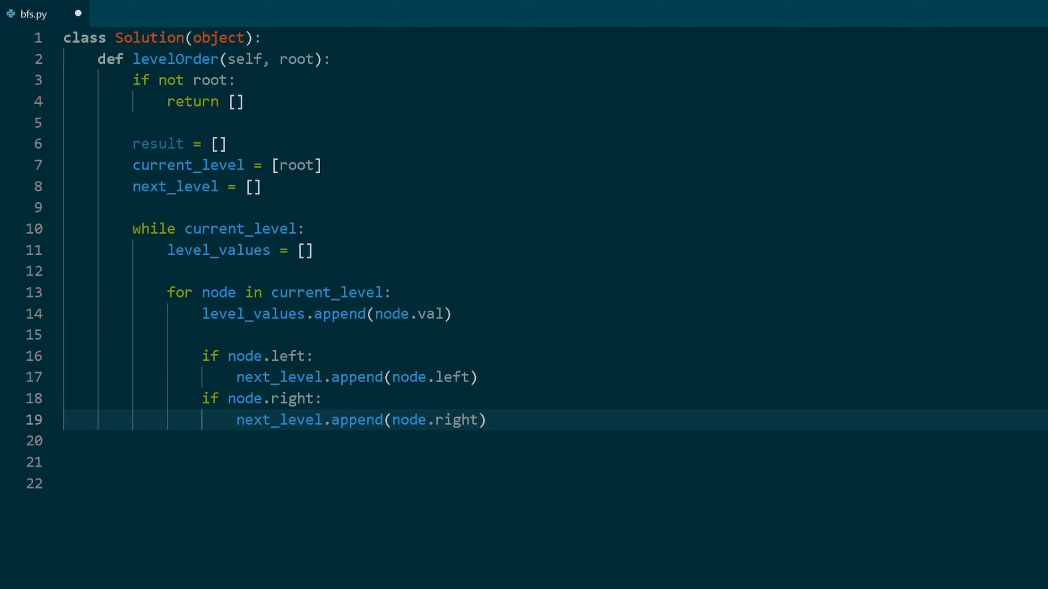
Step: Append level_values to result, advance current_level to next_level, reset it, and return result
type("result.append(level_values)")
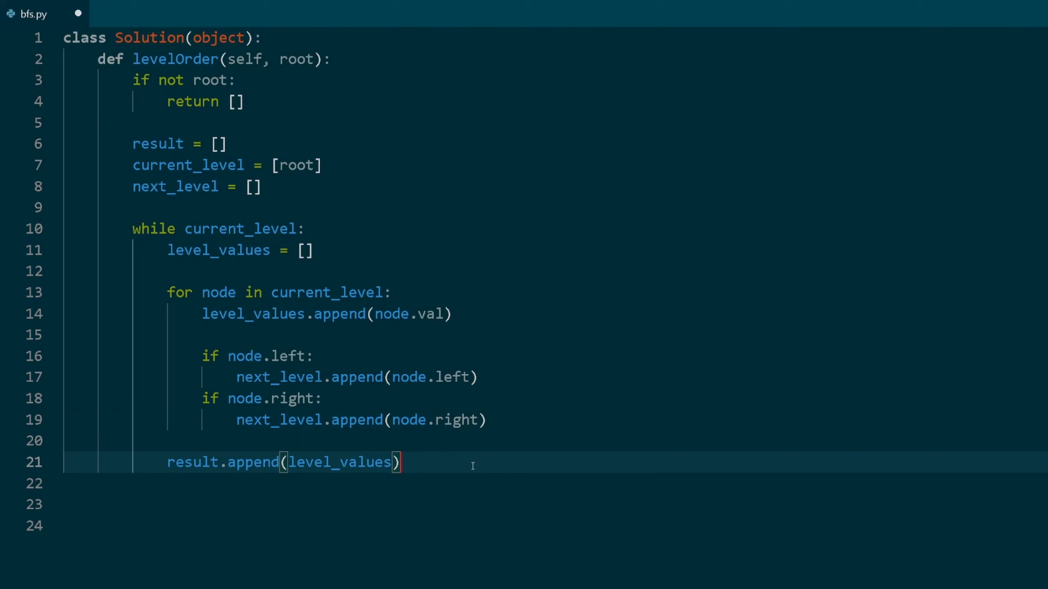
key("Return")
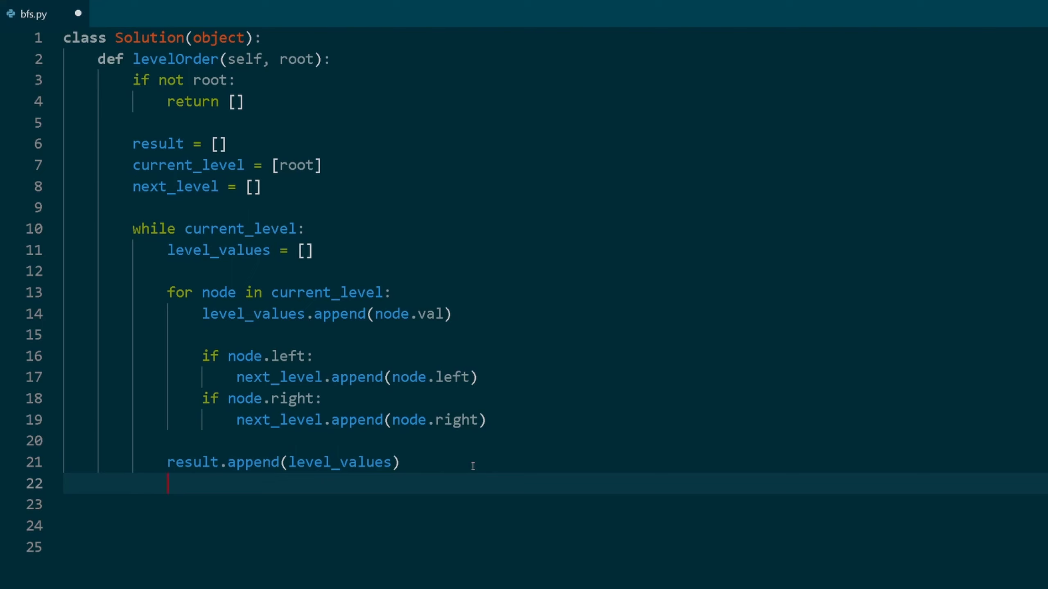
type("current_level = next_level")
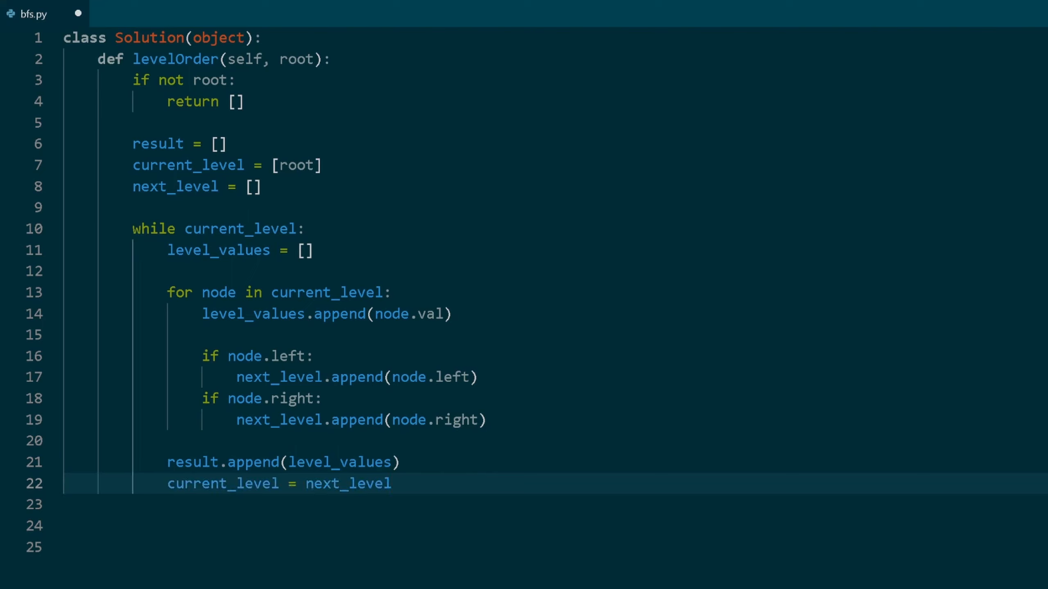
type("next_level = []")
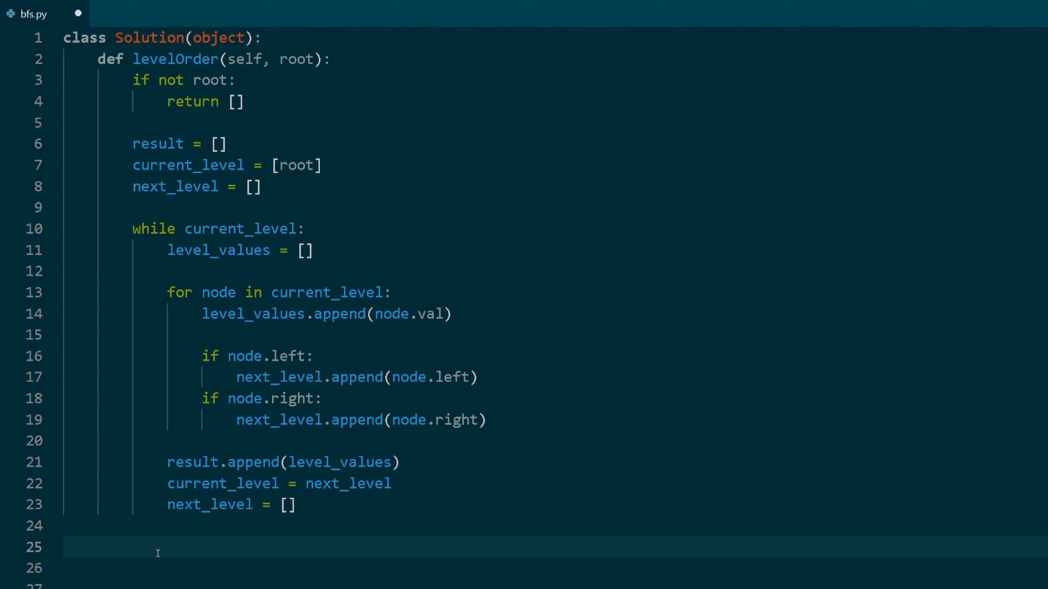
type("return result")
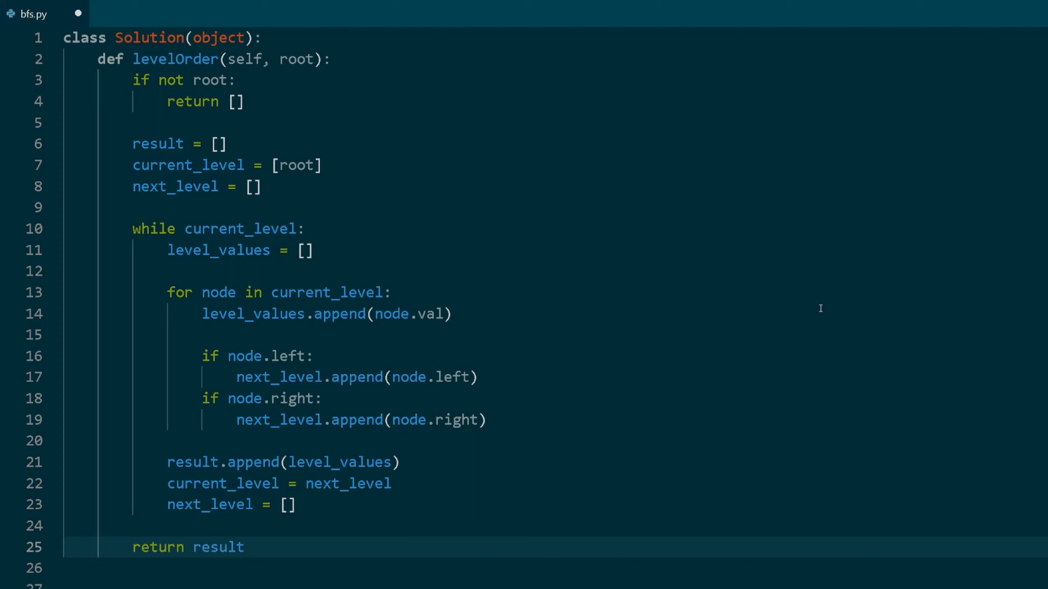